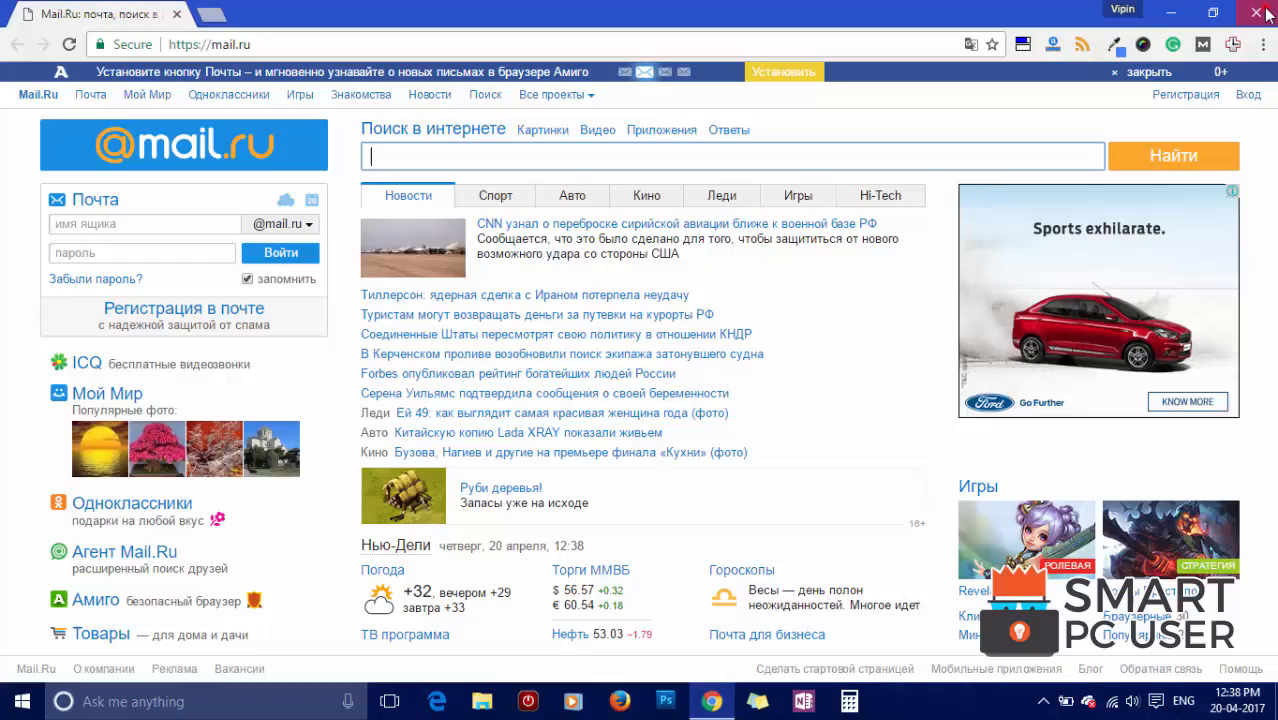
# Step: Close Chrome showing the hijacked Mail.ru page and launch the MalwareFox installer
pyautogui.click(1256, 12)
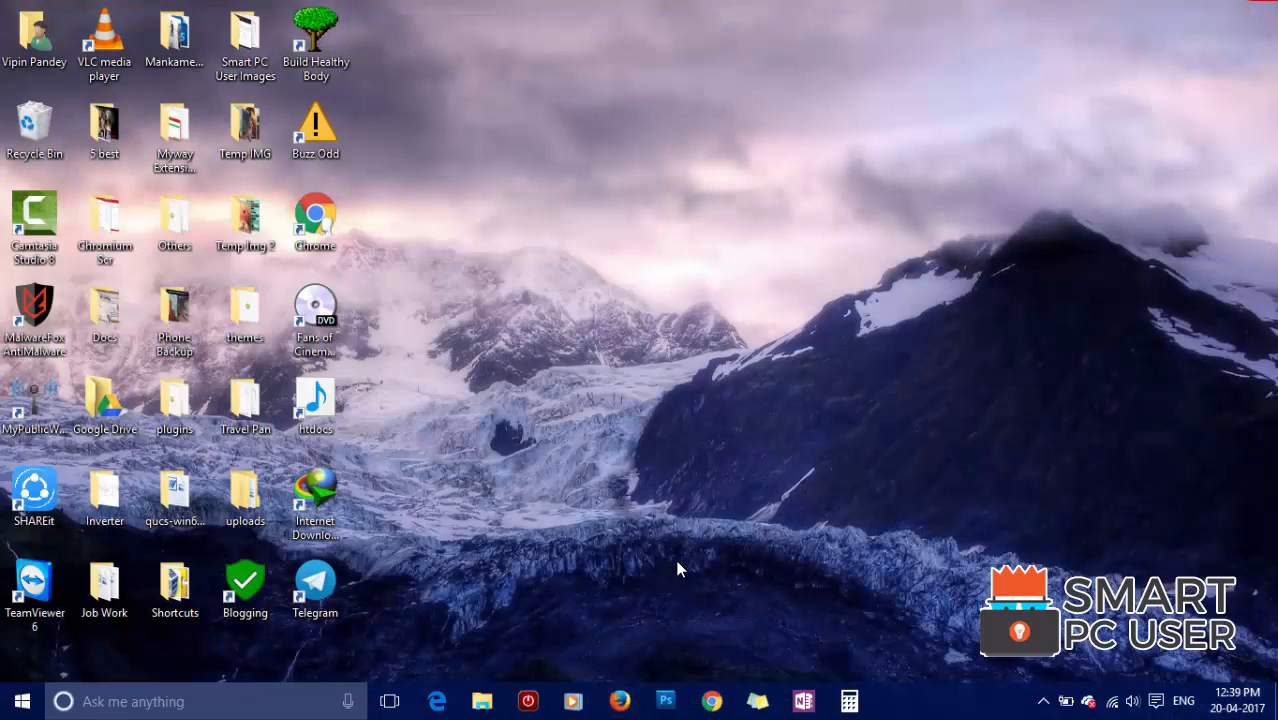
pyautogui.click(620, 700)
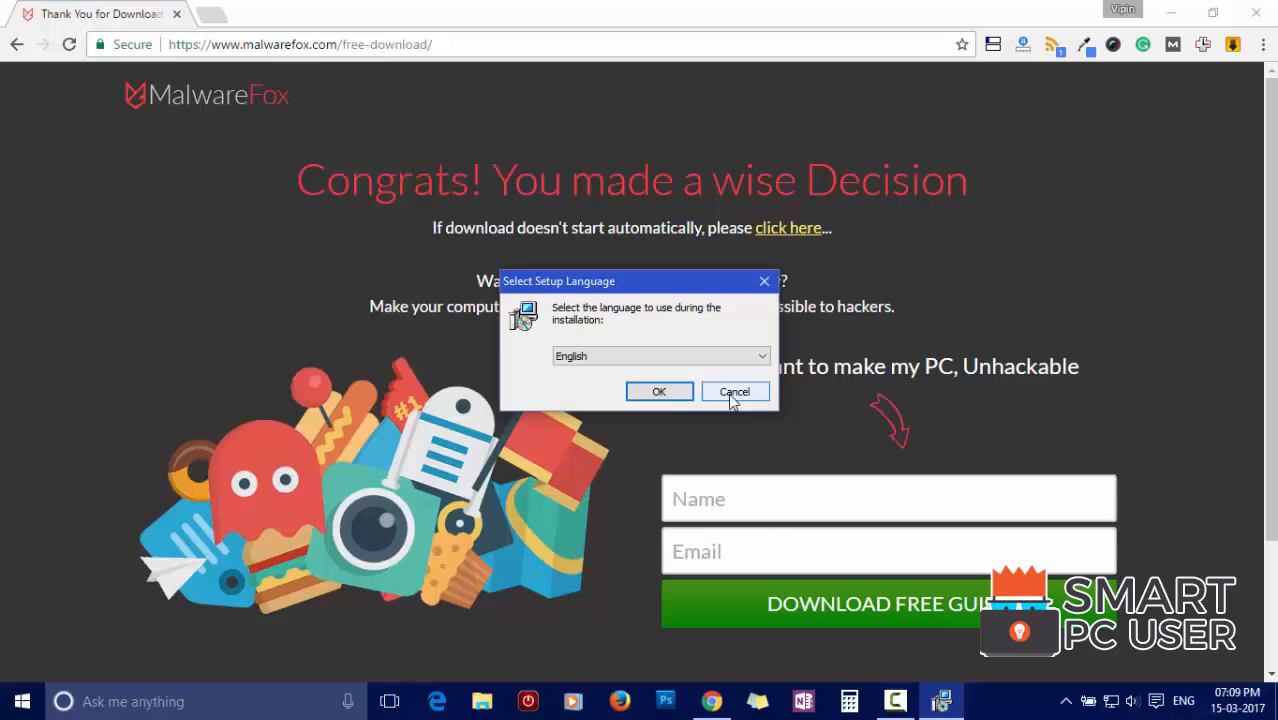
# Step: Accept English, the welcome page and license, keeping desktop icon and real-time protection
pyautogui.click(660, 390)
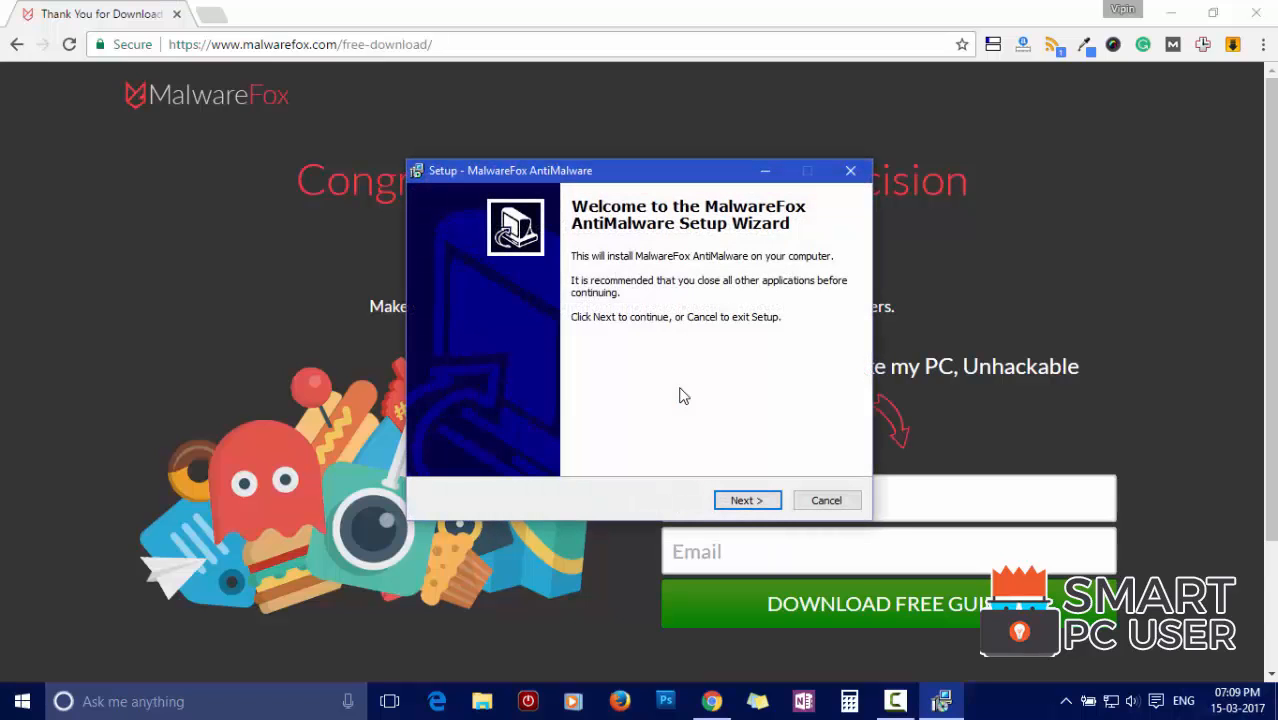
pyautogui.click(746, 500)
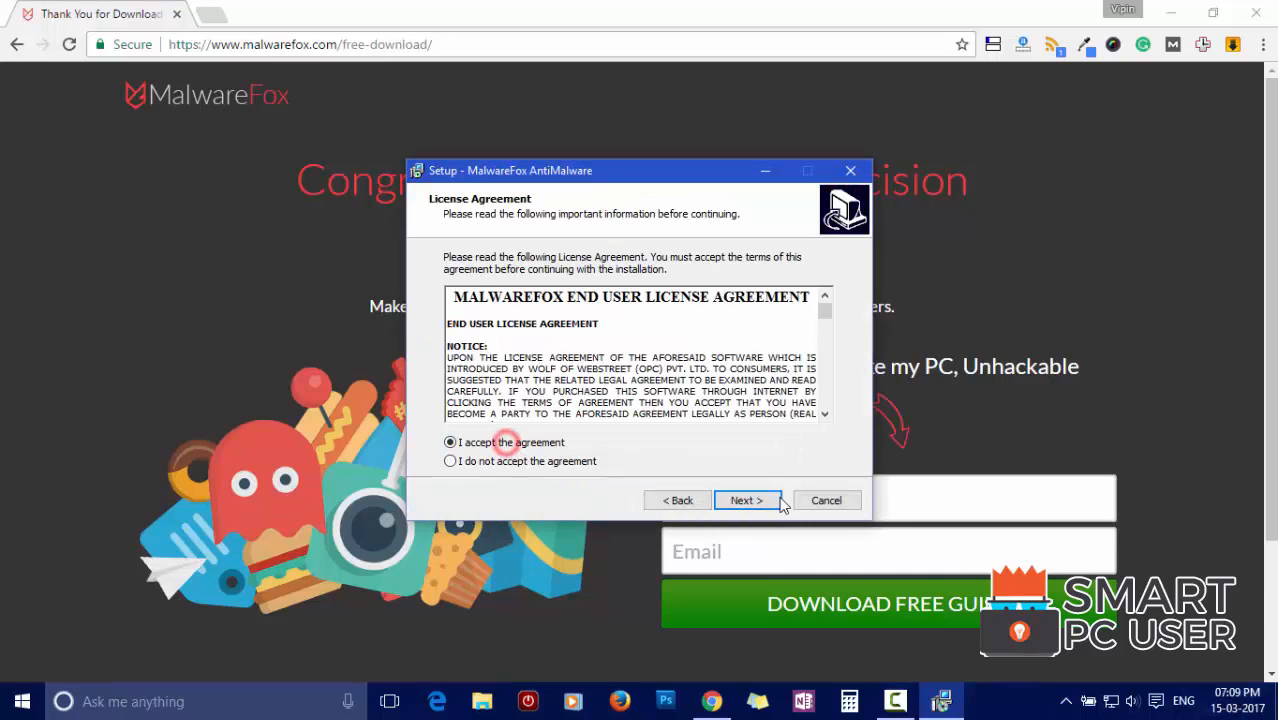
pyautogui.click(746, 500)
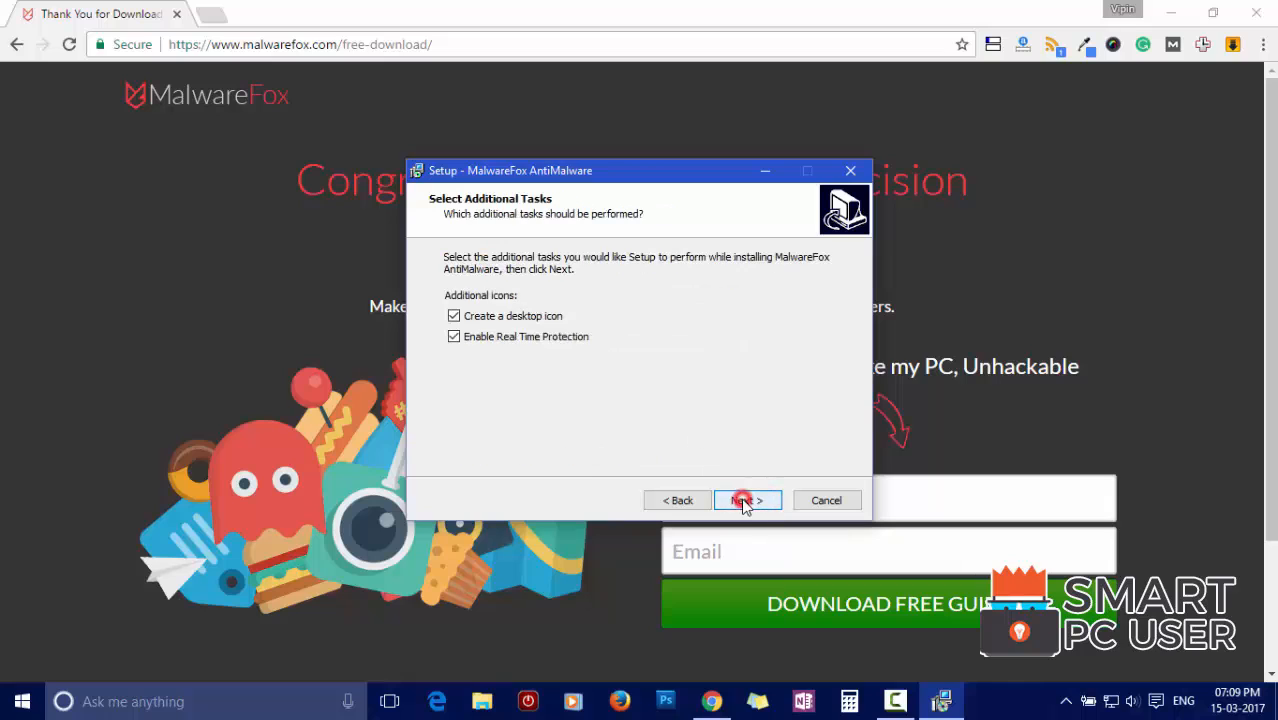
pyautogui.click(744, 500)
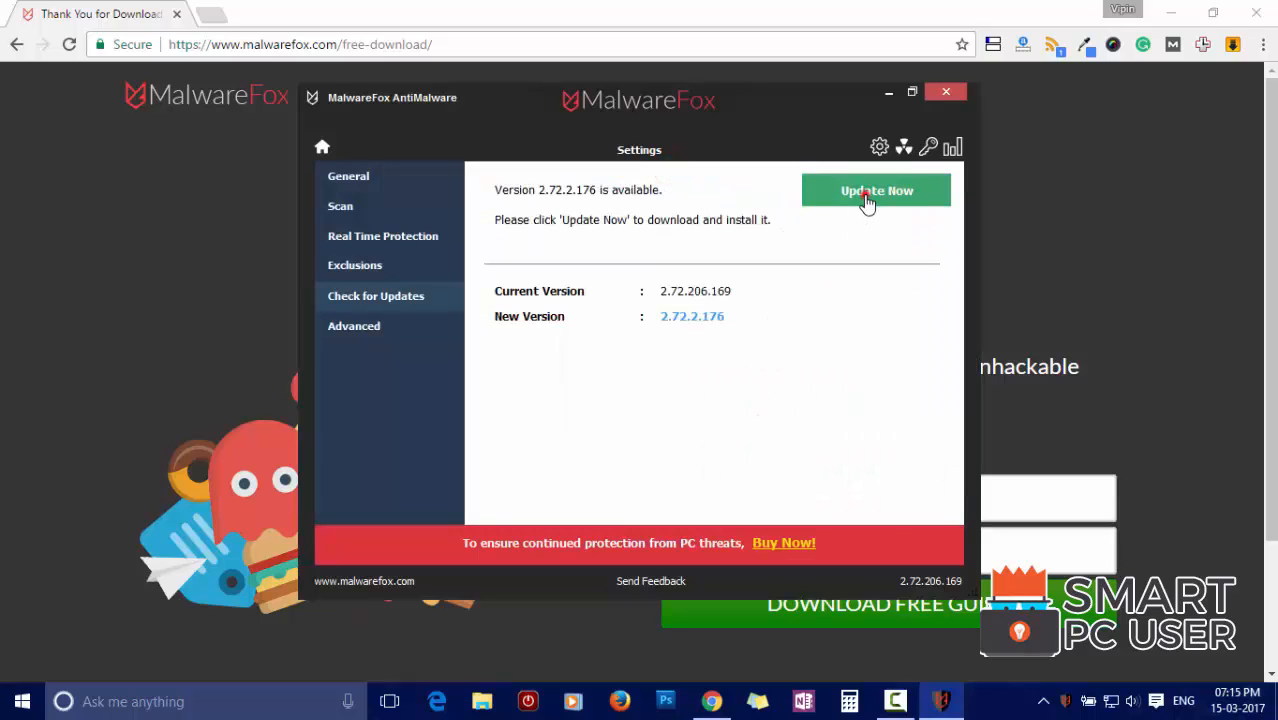
# Step: Update MalwareFox to the newer version 2.72.206.176 from Check for Updates
pyautogui.click(876, 192)
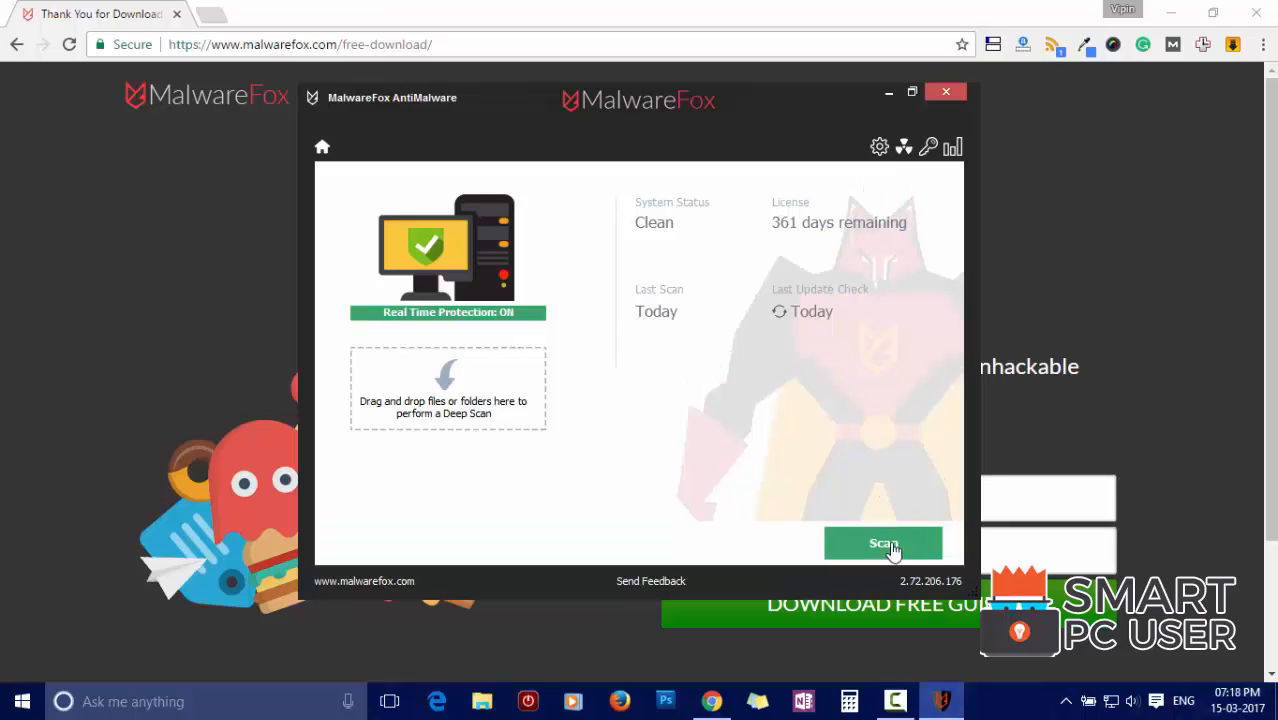
# Step: Run a system scan that detects four browser settings pointing to Mail.ru
pyautogui.click(884, 544)
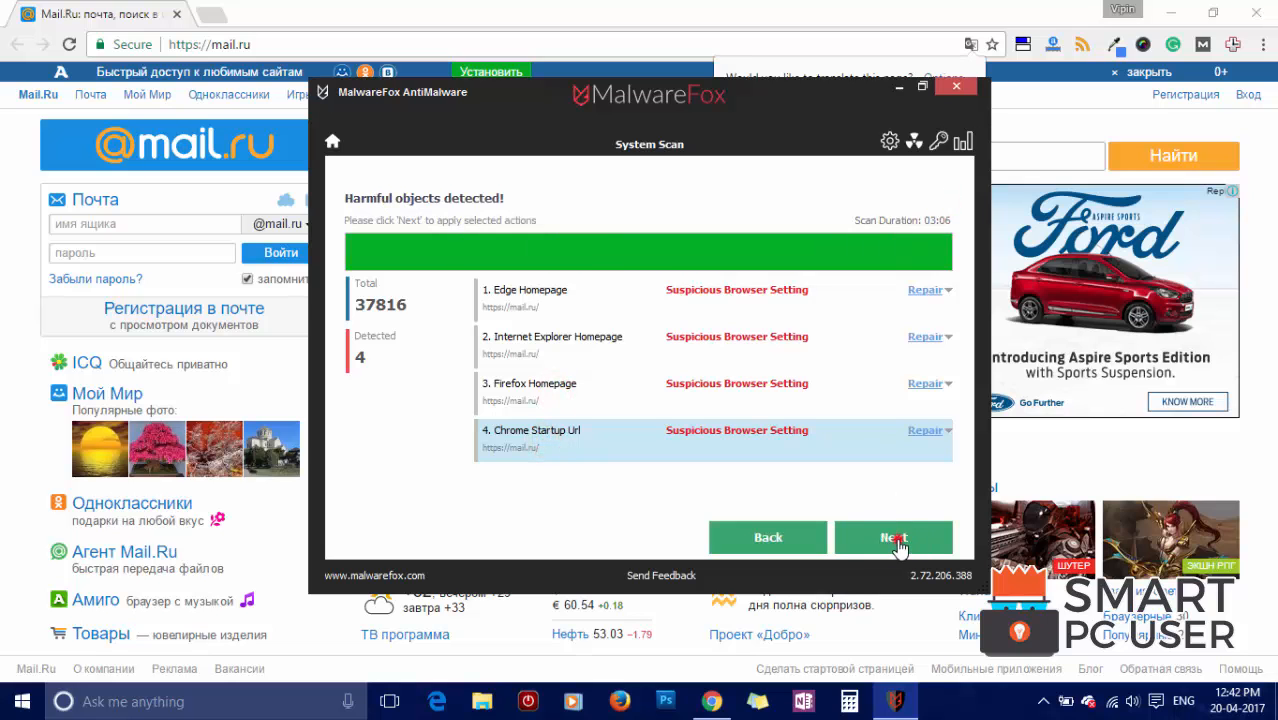
# Step: Repair the four Mail.ru browser settings and return from the Completed screen
pyautogui.click(892, 536)
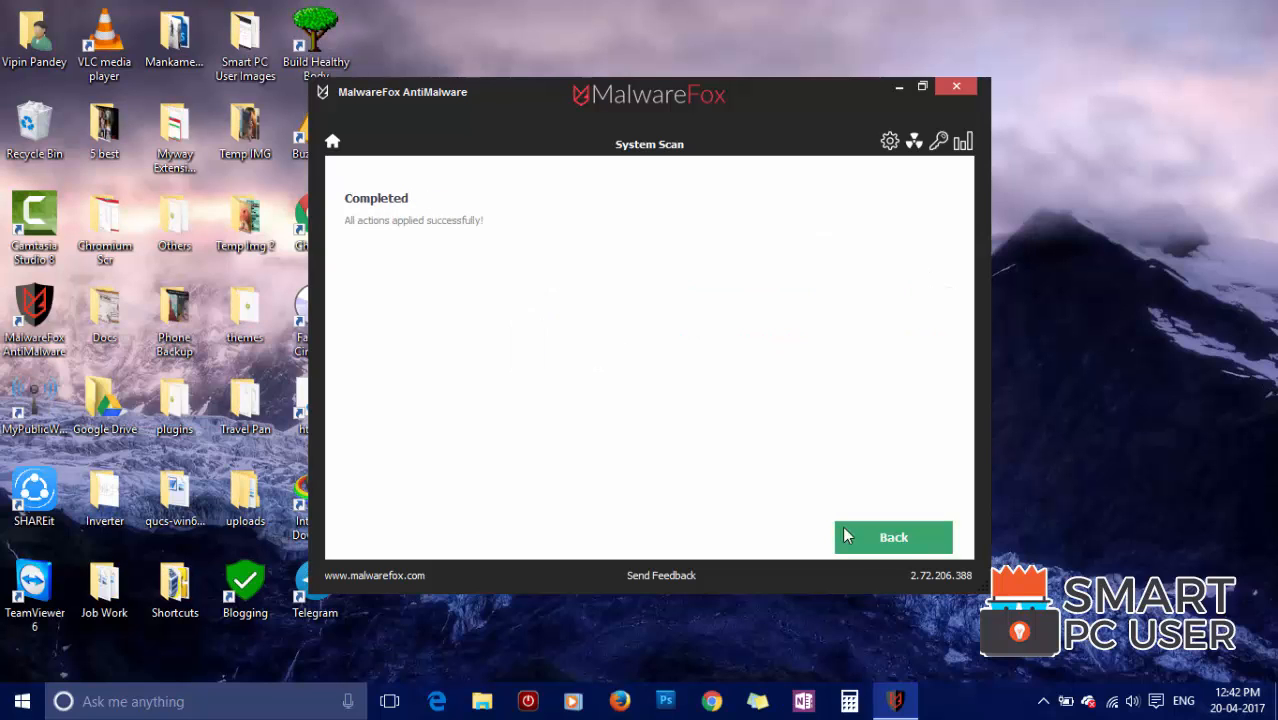
pyautogui.click(956, 84)
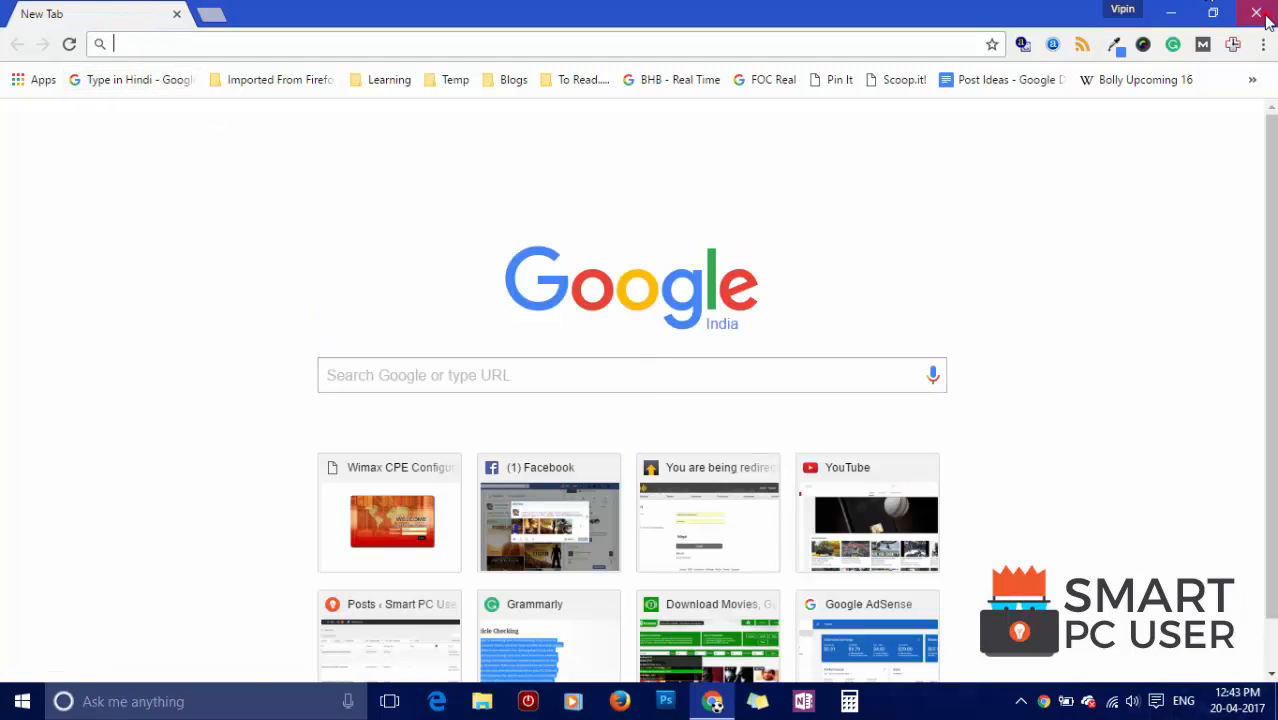
# Step: Close Chrome after seeing the Google new tab, then launch Firefox to check its start page
pyautogui.click(1256, 12)
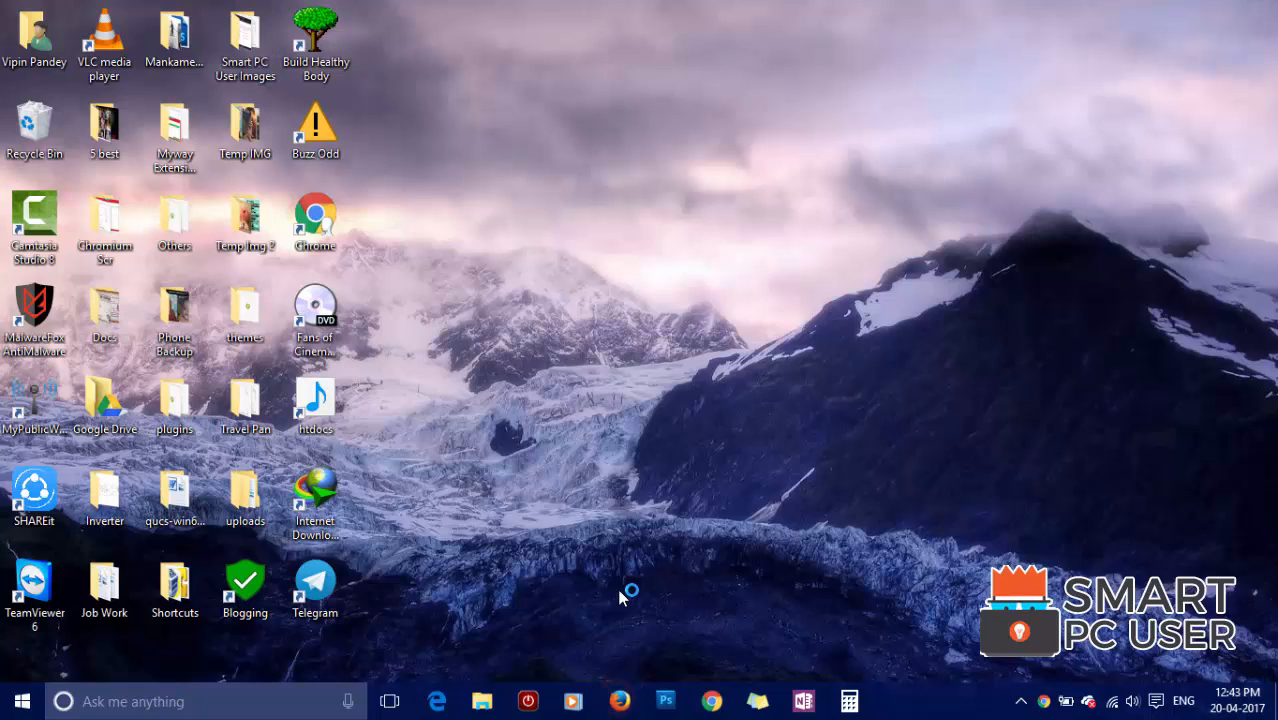
pyautogui.click(620, 700)
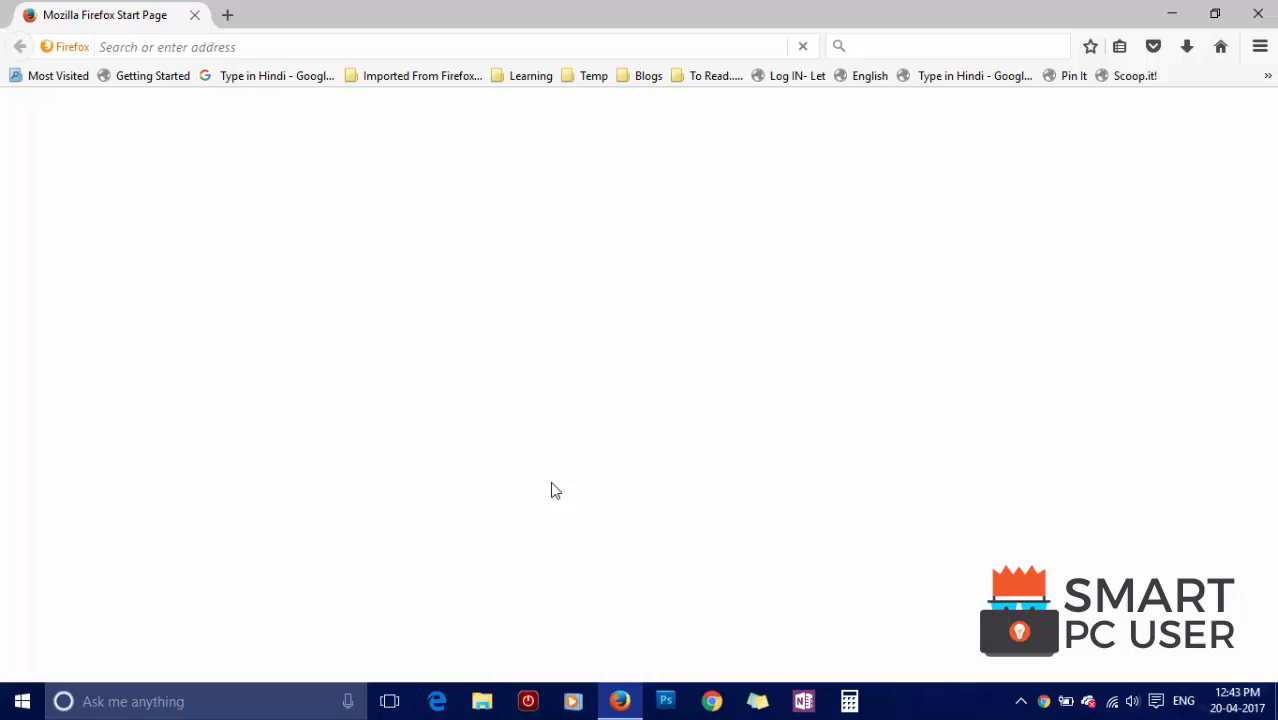